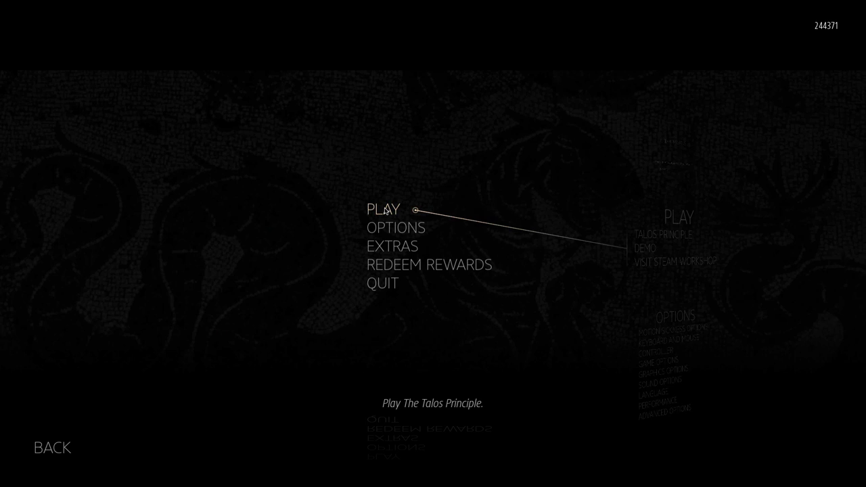
- Start a new Talos Principle campaign game, confirming the loss of checkpoint progress
left_click(383, 208)
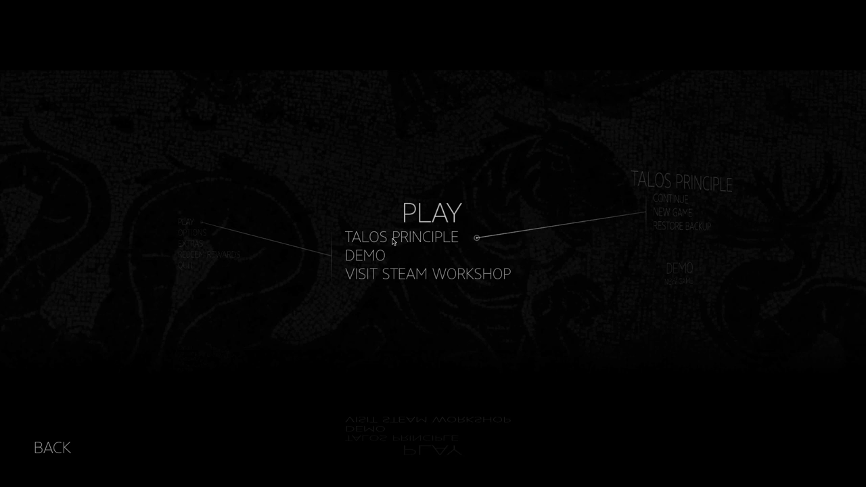
left_click(400, 236)
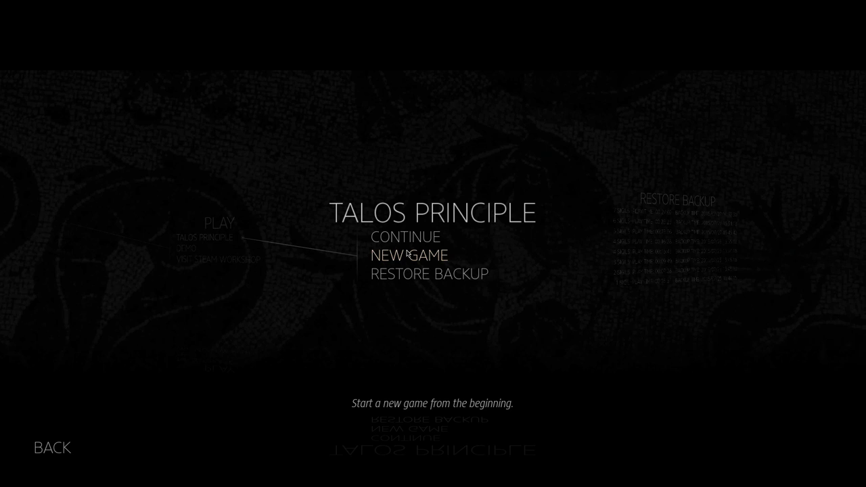
left_click(411, 254)
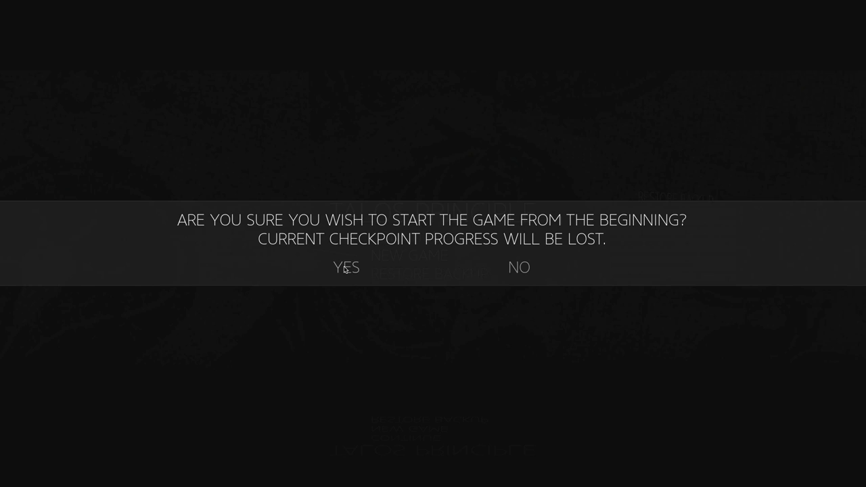
left_click(347, 267)
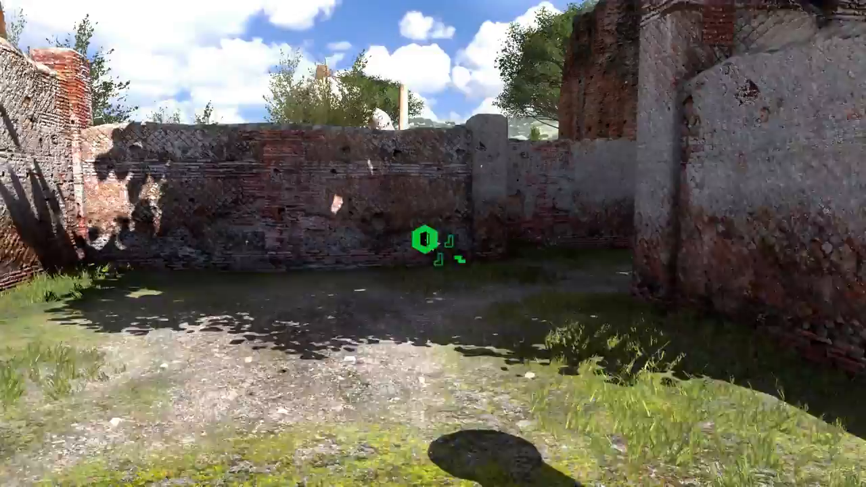
mouse_move(432, 244)
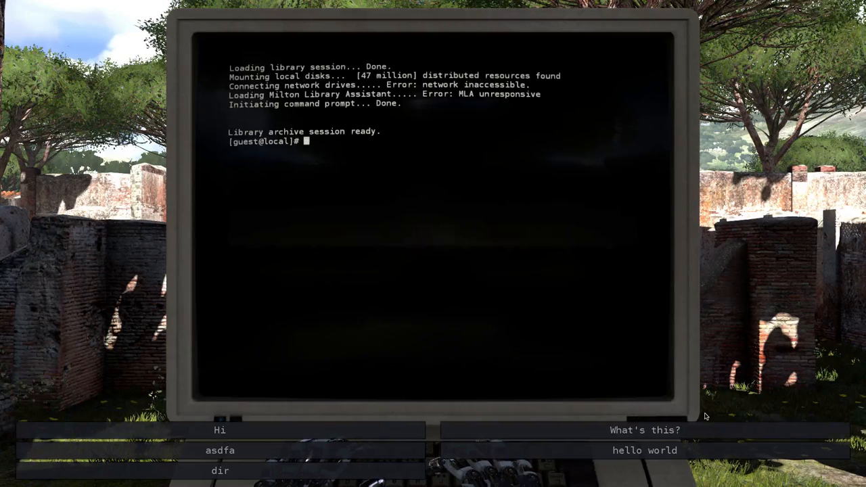
- Try a greeting and the dir command, then use 'help' to list the basic commands
left_click(219, 430)
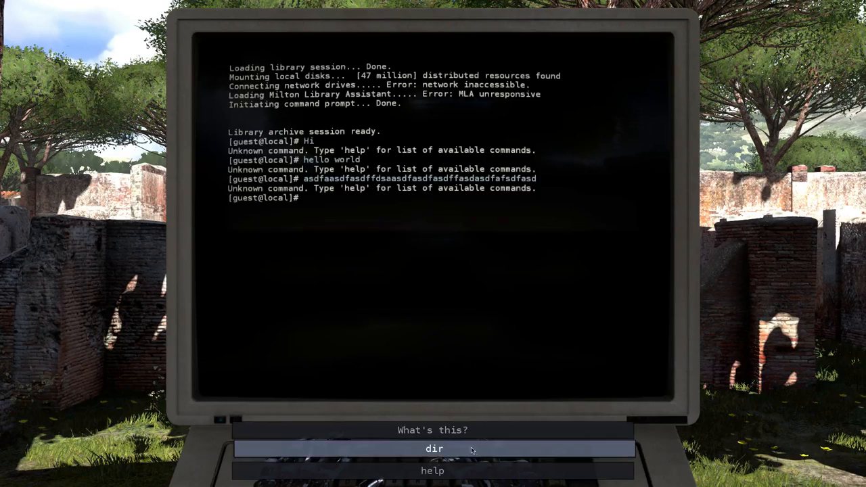
left_click(433, 449)
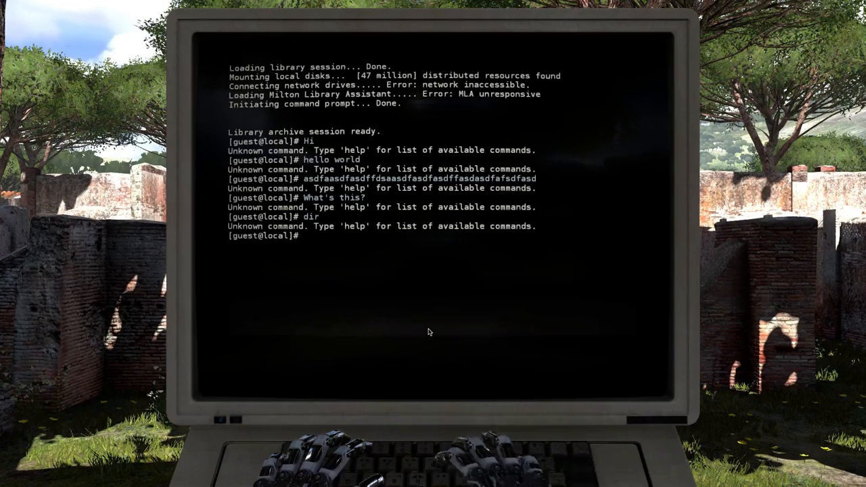
type("help")
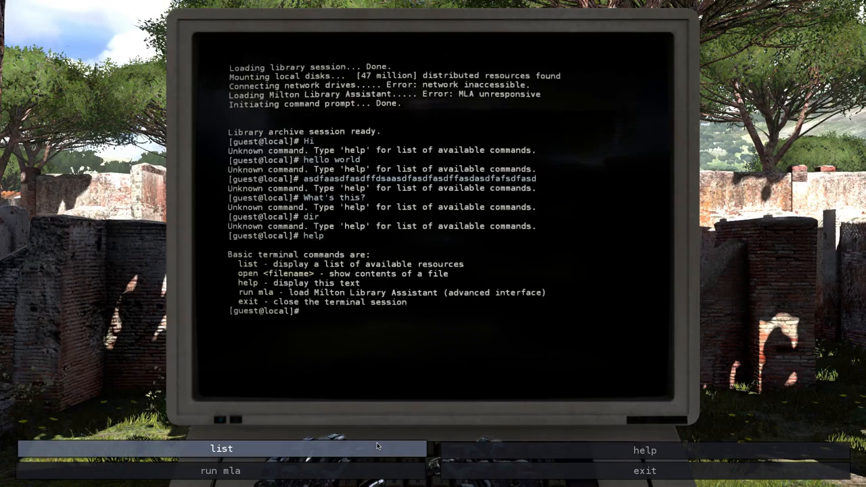
- List the cached resources, read welcome.eml and close it
left_click(222, 447)
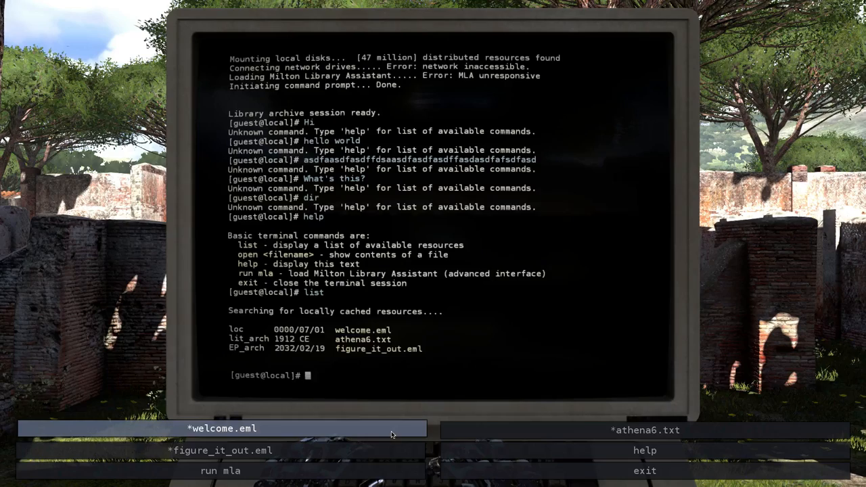
left_click(222, 427)
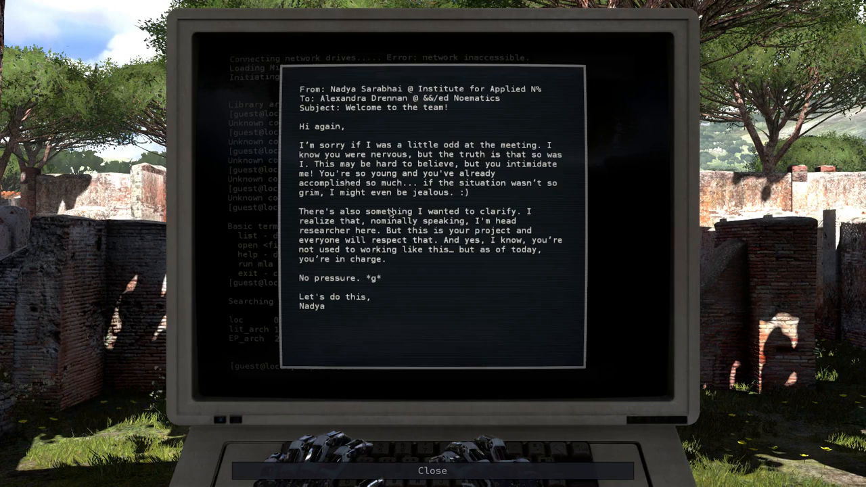
mouse_move(449, 286)
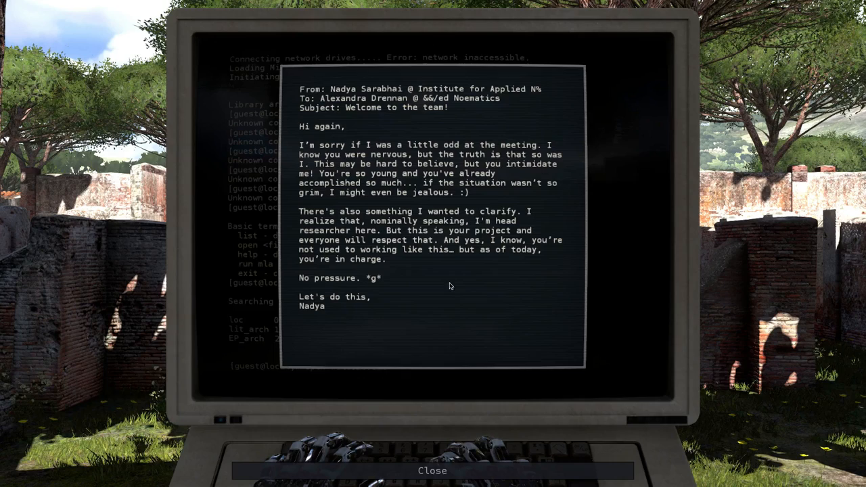
mouse_move(418, 299)
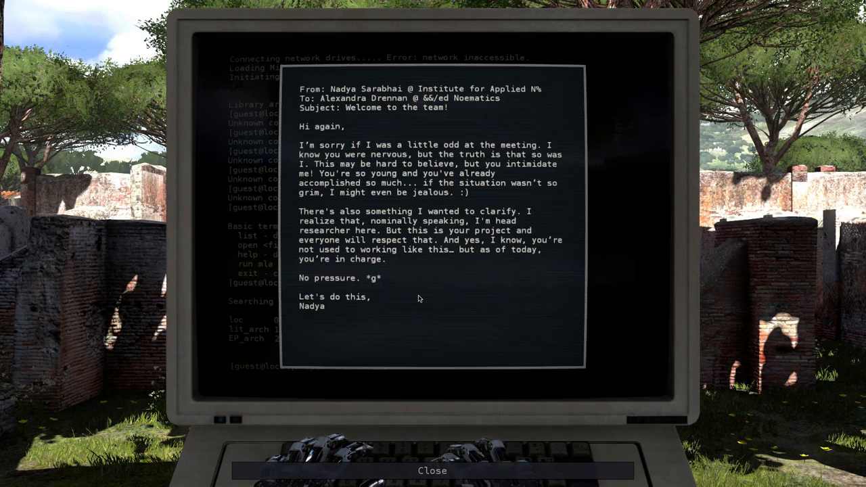
mouse_move(365, 276)
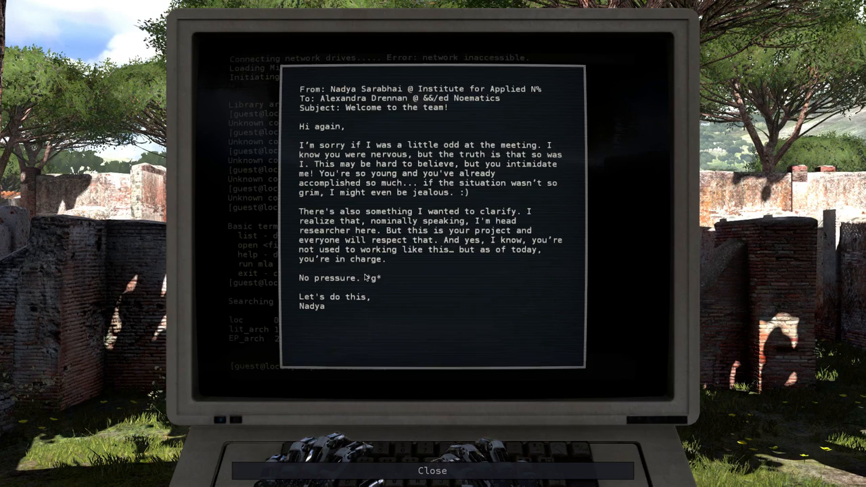
mouse_move(481, 378)
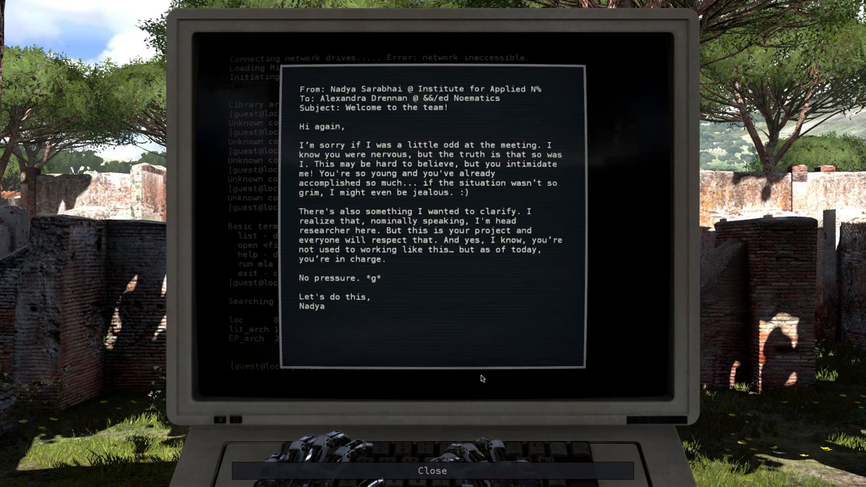
left_click(433, 470)
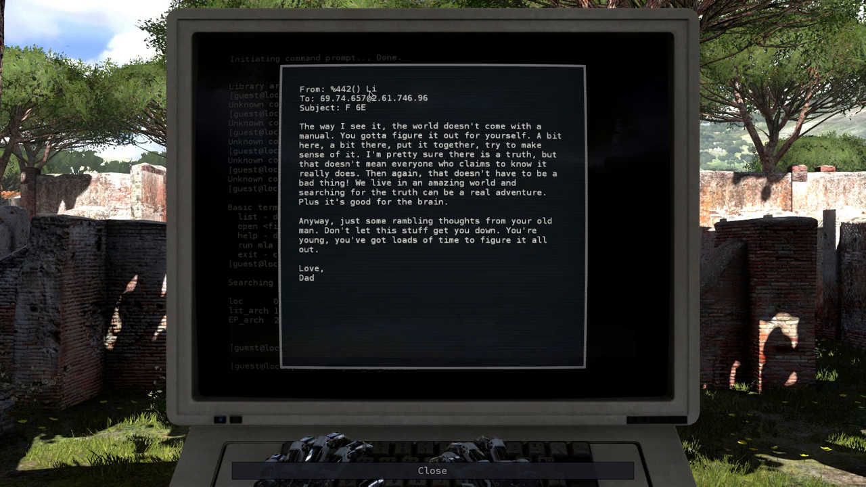
mouse_move(295, 157)
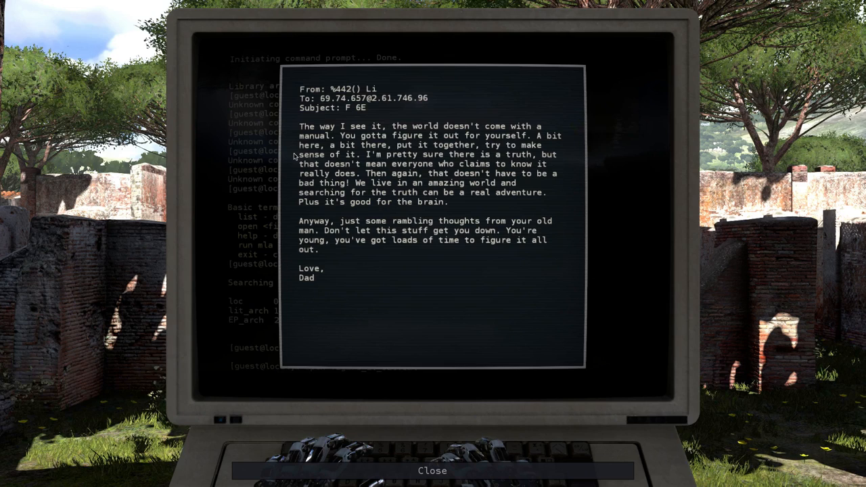
mouse_move(281, 186)
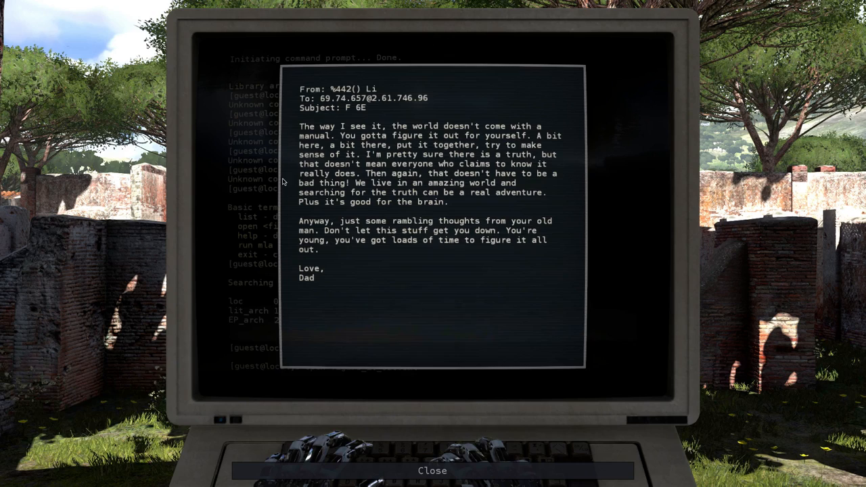
mouse_move(408, 175)
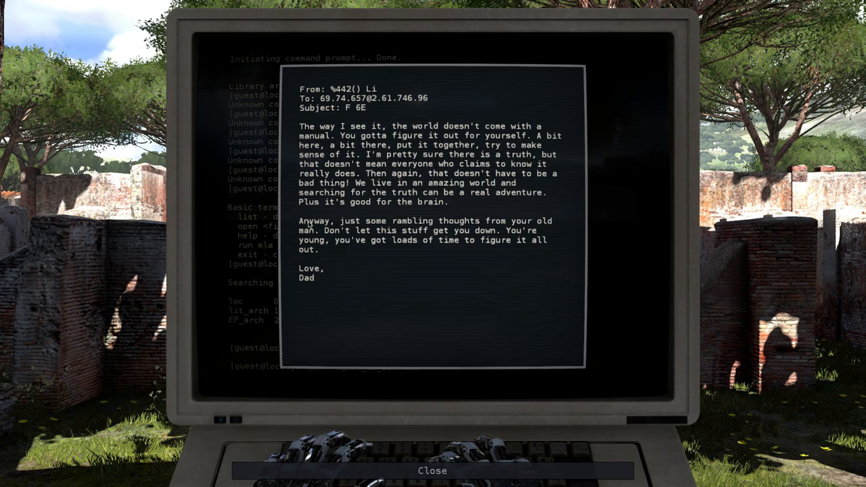
mouse_move(341, 254)
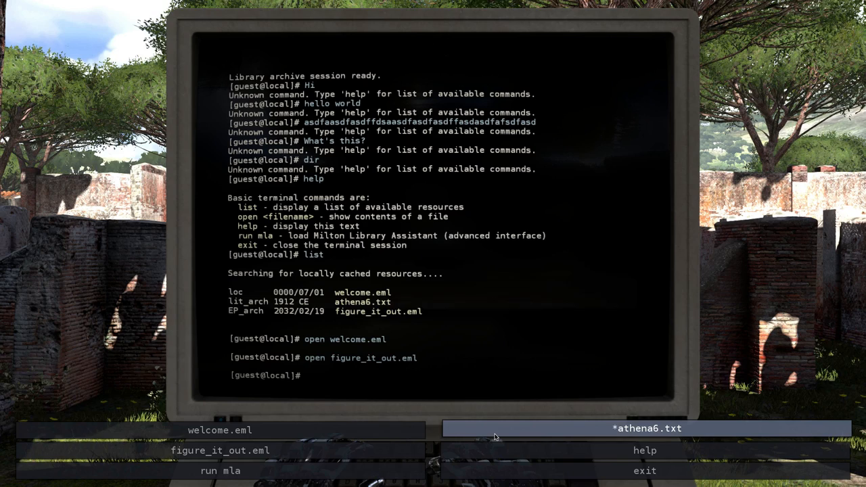
- Open athena6.txt and run the Milton Library Assistant
left_click(647, 427)
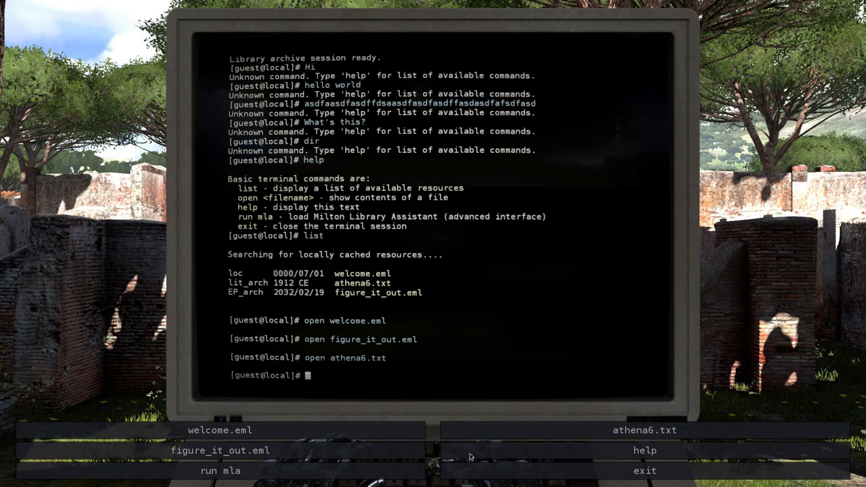
left_click(219, 471)
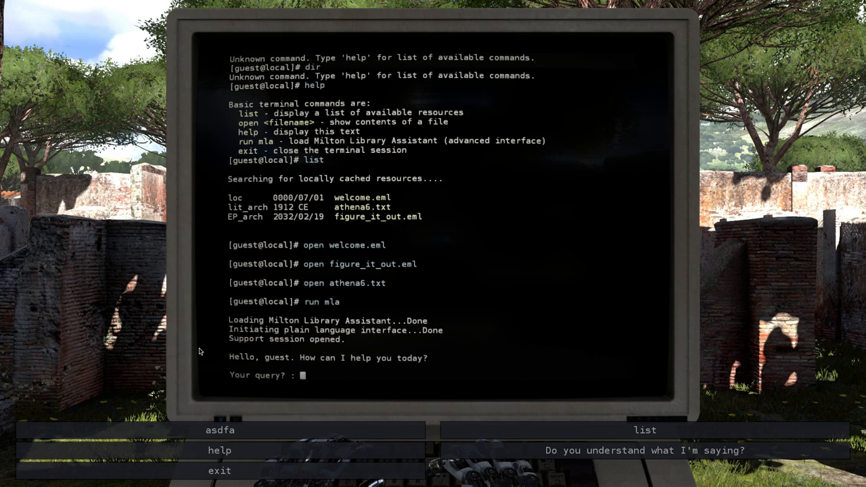
- Ask Milton a nonsense query, whether it can help, whether it takes offence, and to describe its functions
left_click(219, 430)
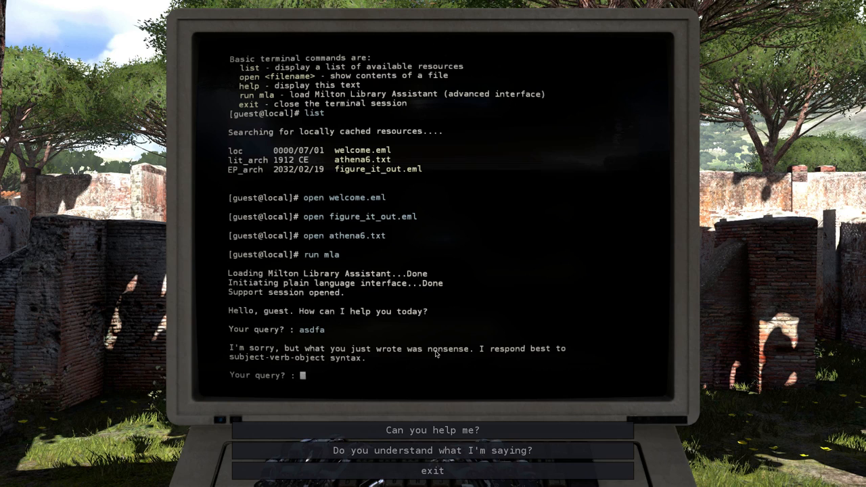
mouse_move(433, 427)
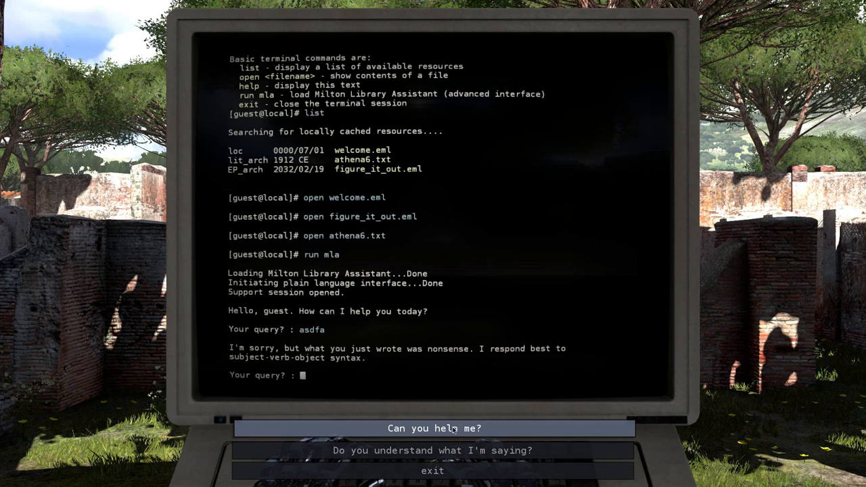
left_click(433, 427)
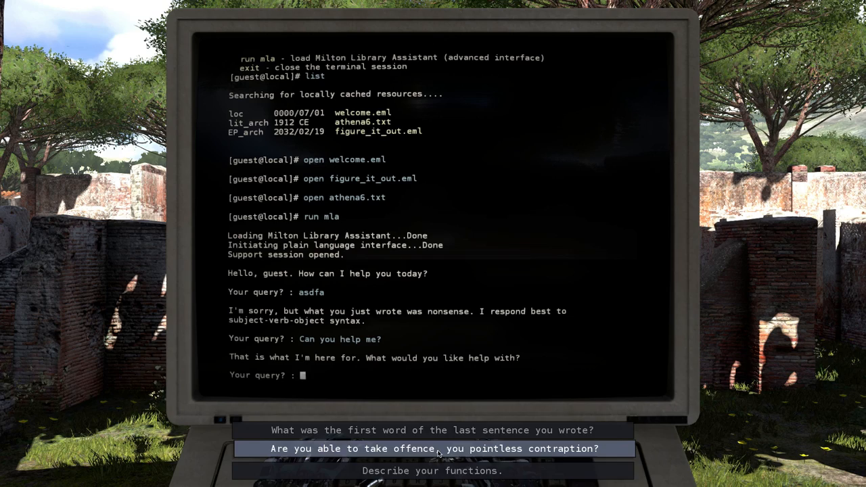
left_click(433, 449)
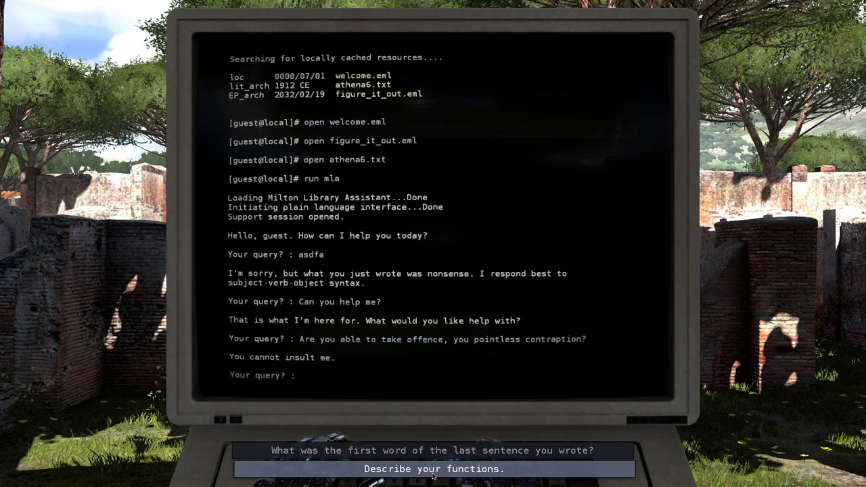
left_click(433, 468)
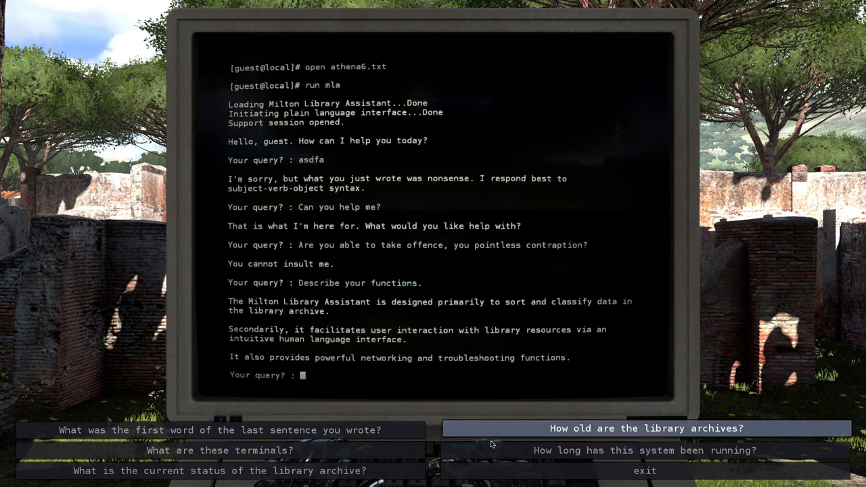
- Ask Milton what the terminals are, how long the system has run, and the archive's status
left_click(218, 449)
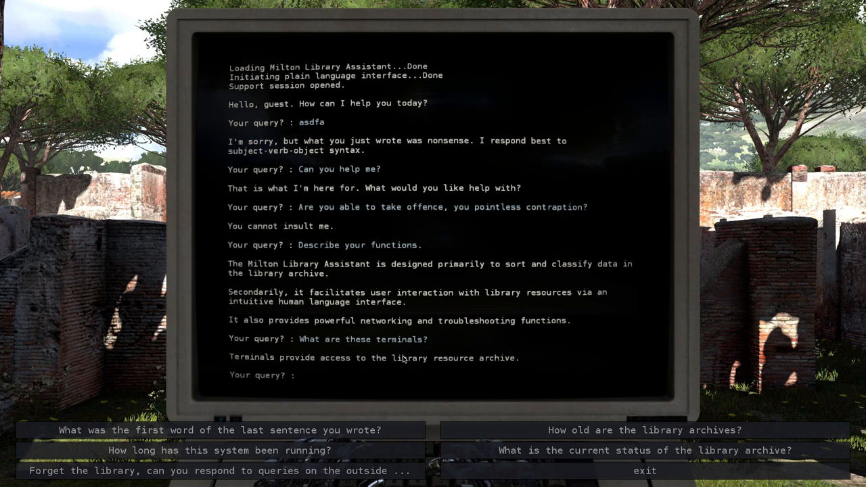
left_click(218, 450)
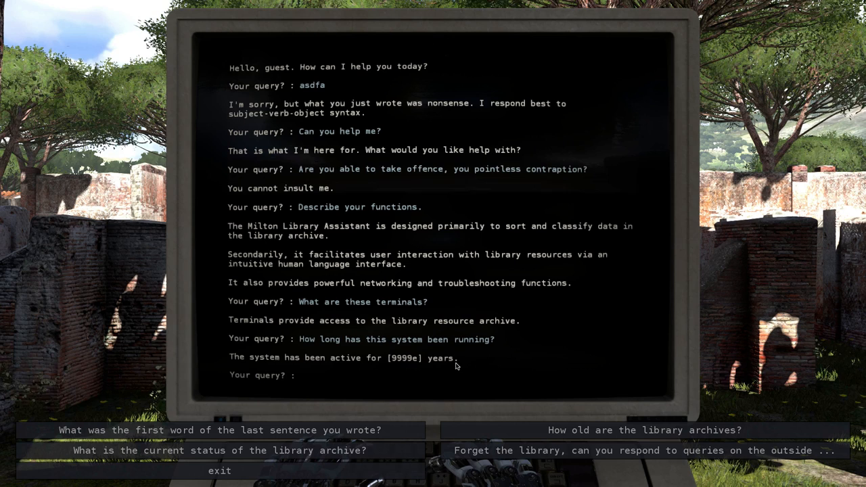
mouse_move(399, 373)
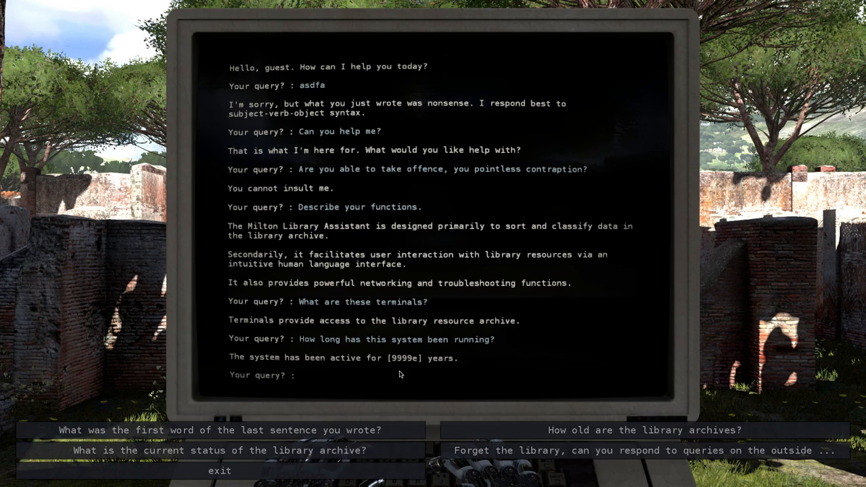
left_click(219, 449)
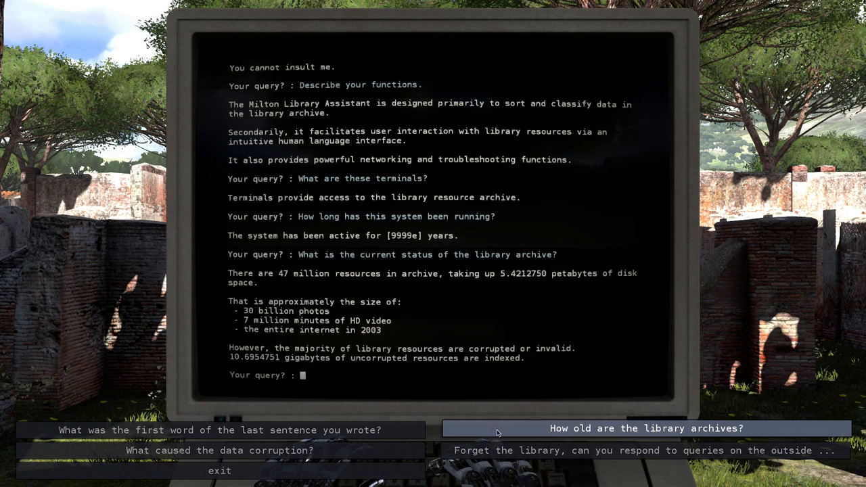
mouse_move(646, 449)
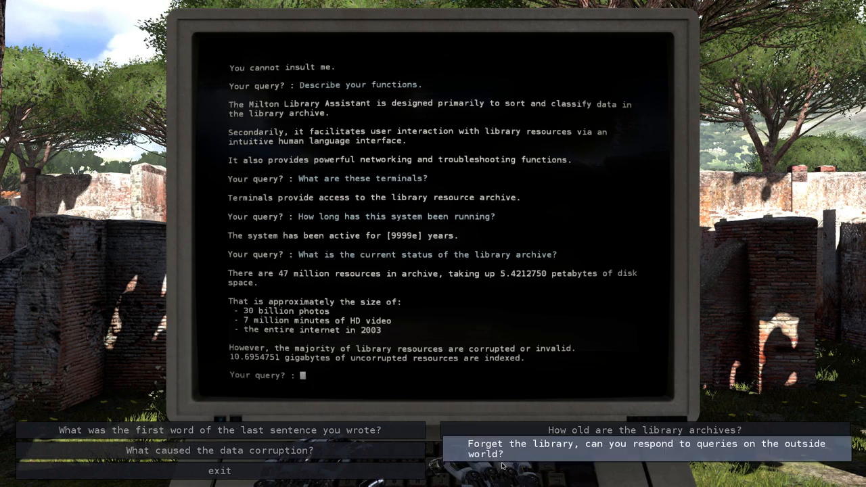
- Ask Milton about the outside world and further questions, then end the terminal session
left_click(645, 449)
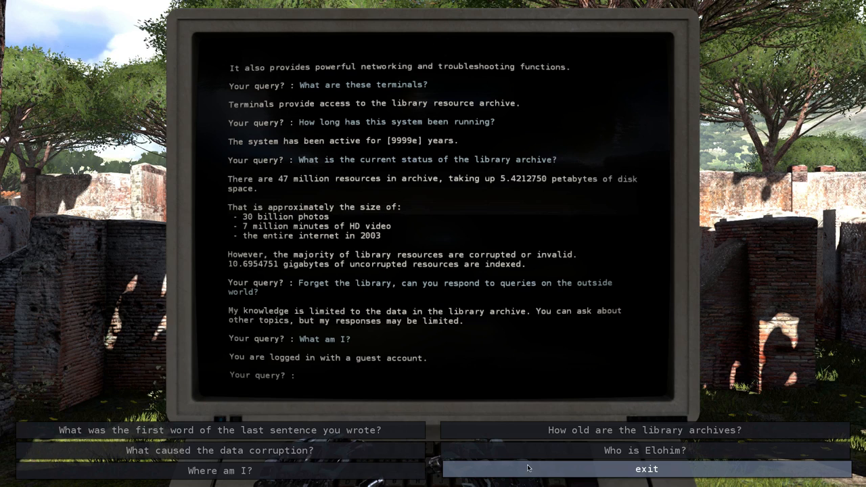
left_click(644, 449)
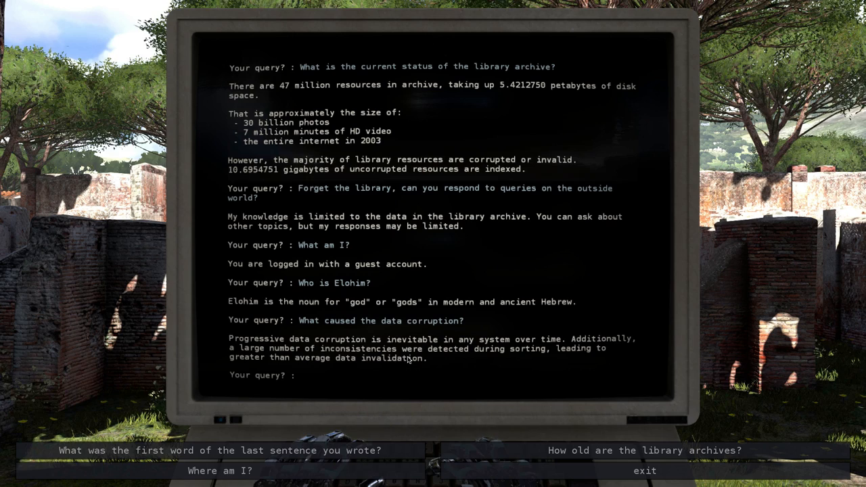
left_click(643, 470)
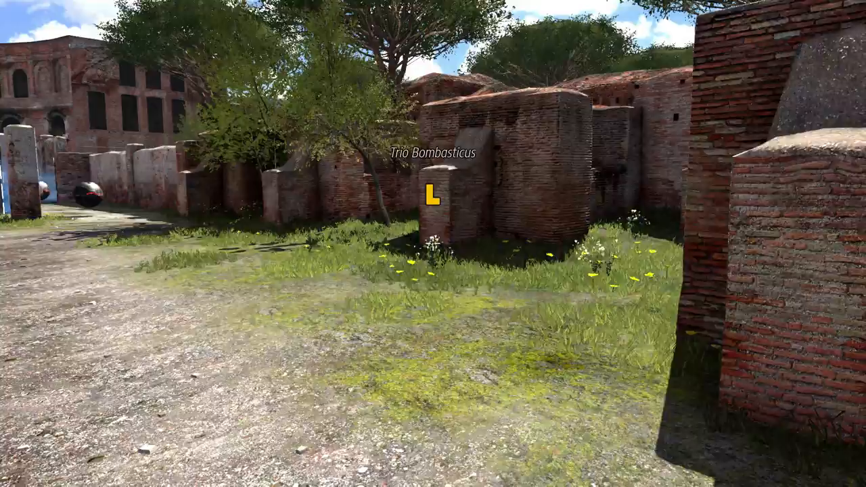
mouse_move(433, 243)
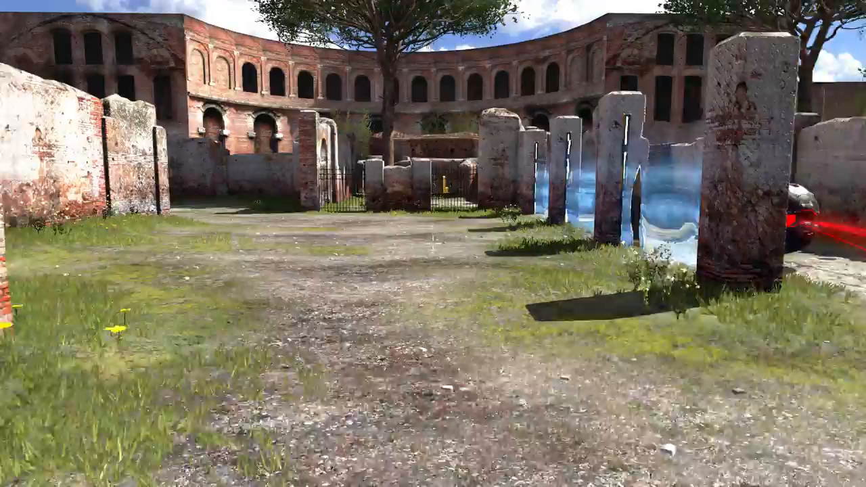